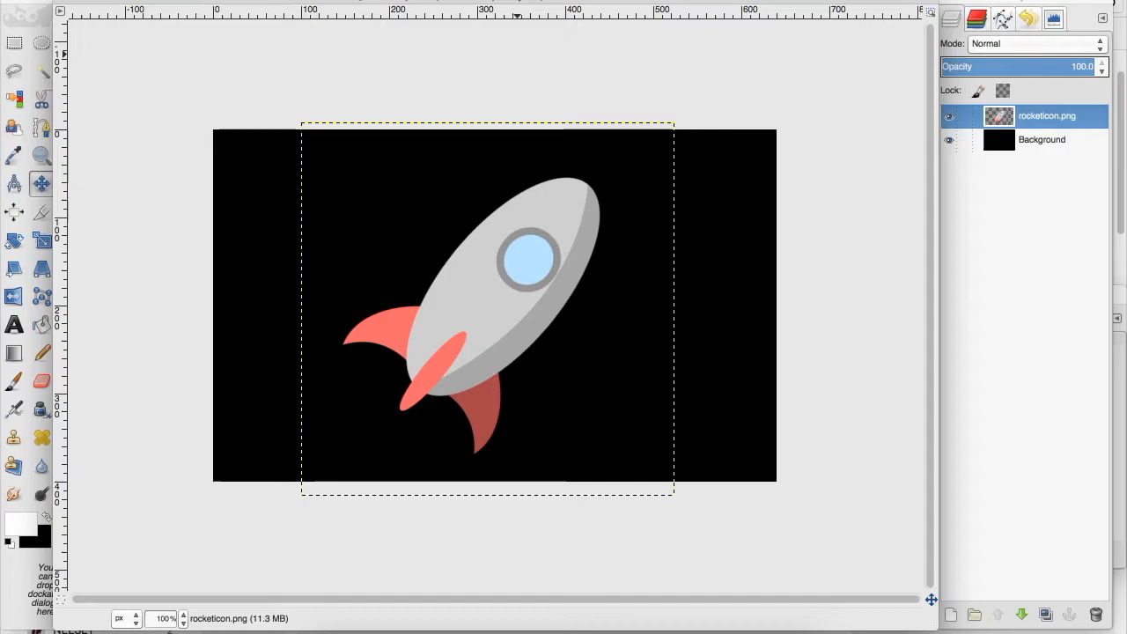
Apply the Pixelize filter to the rocket layer with 5×5 pixel blocks.
click(485, 74)
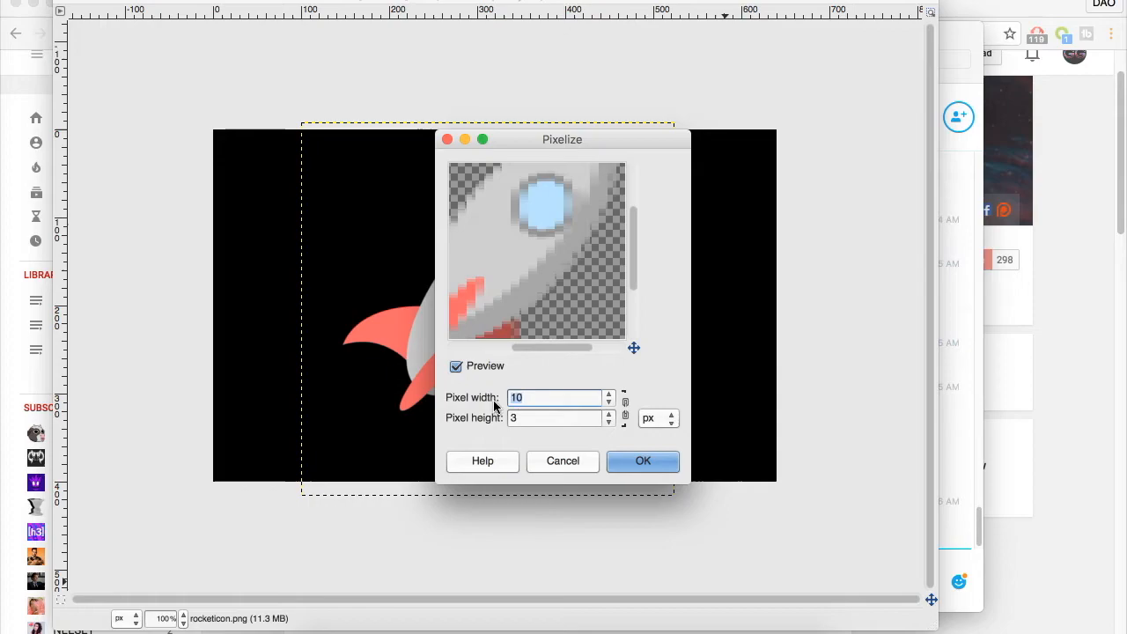
text(1)
click(555, 417)
text(5)
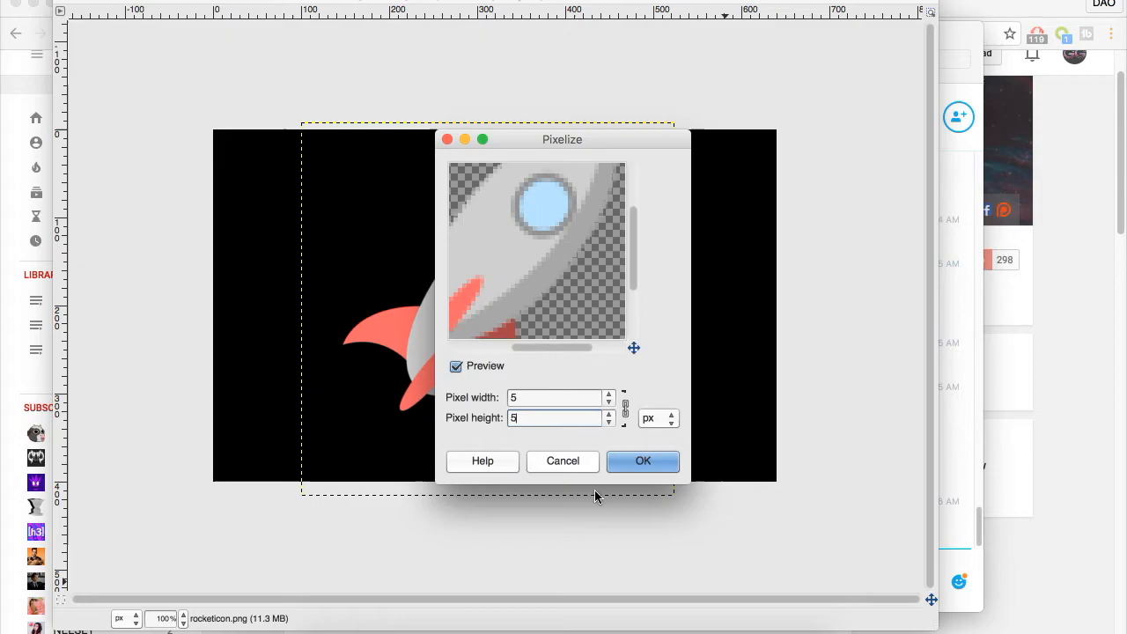
click(642, 460)
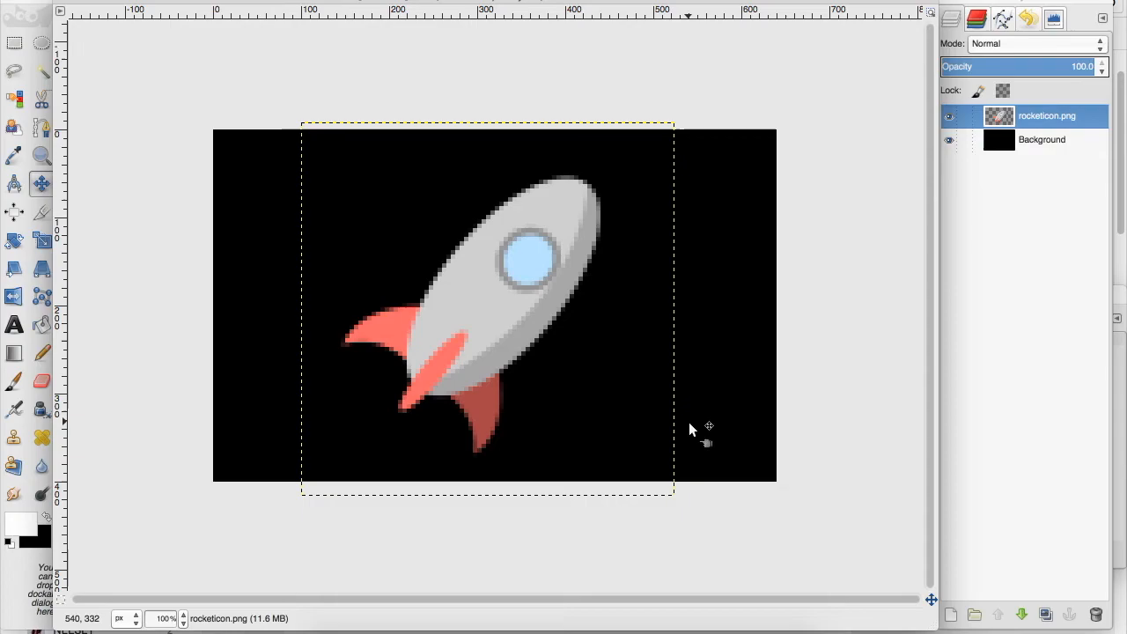